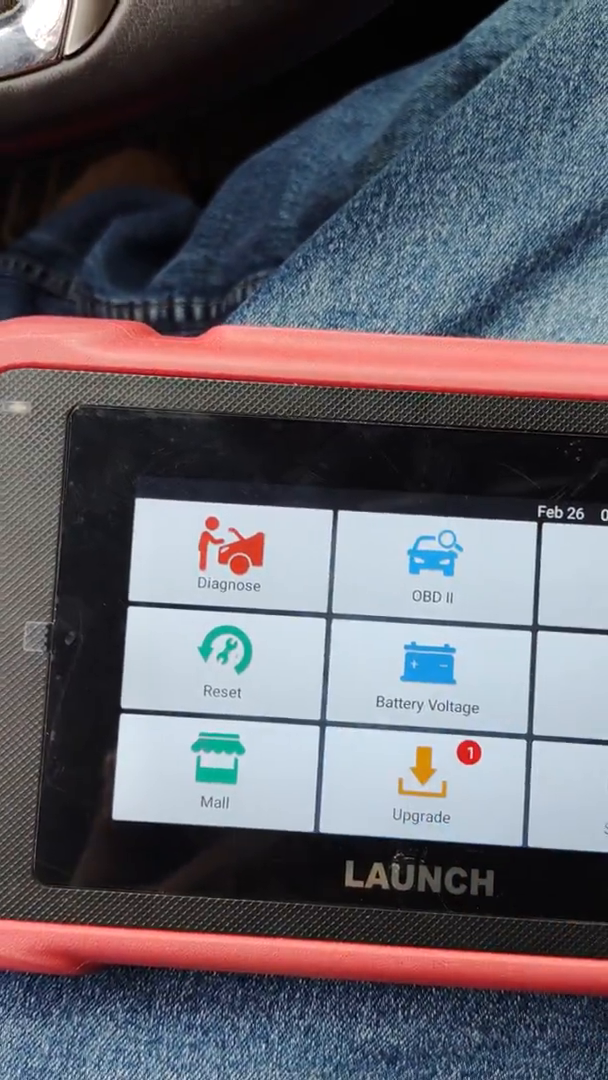
- Browse the vehicle makes, start a generic OBD II scan, dismiss the connector warning, then enter the Mall store
left_click(424, 776)
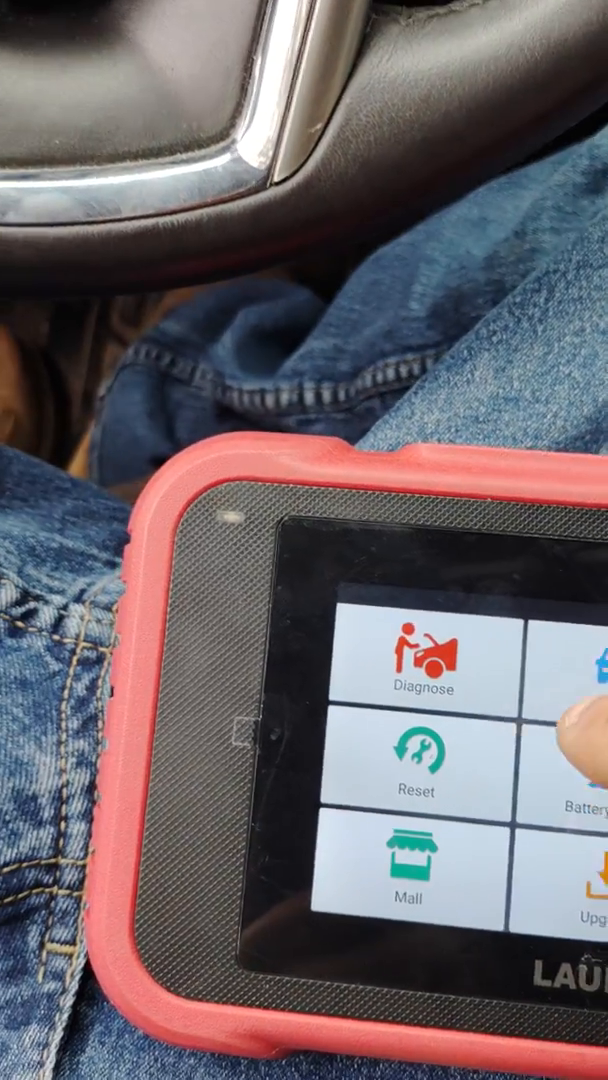
left_click(425, 680)
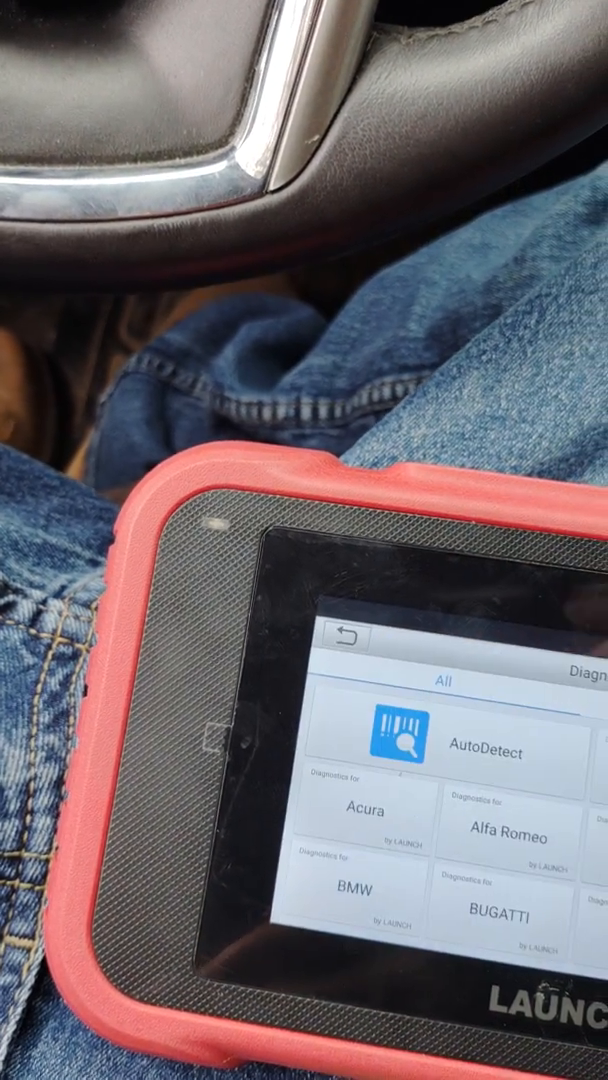
scroll("down", 3)
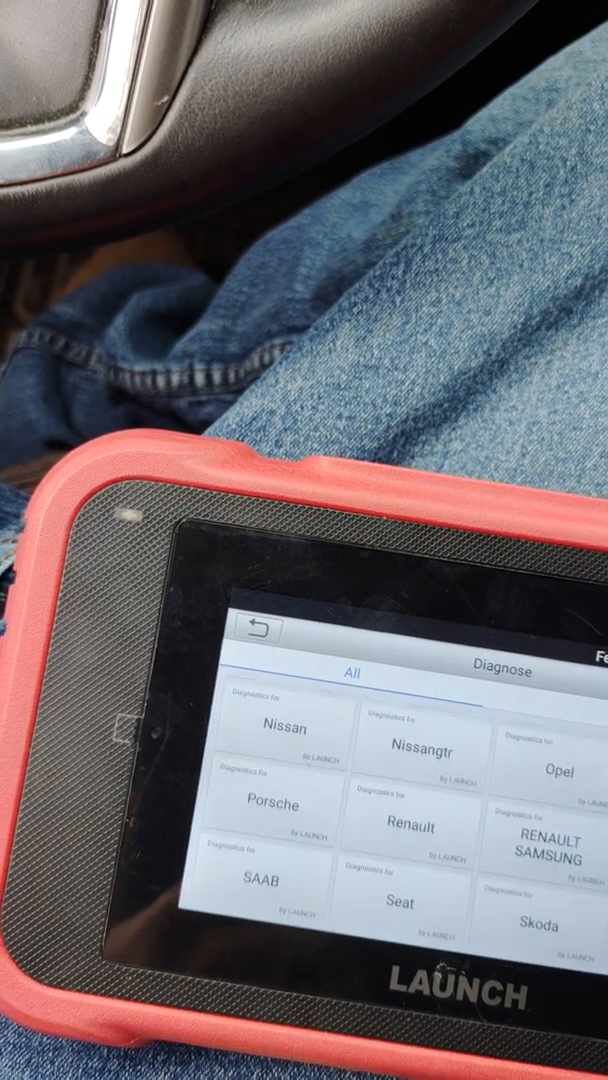
scroll("down", 3)
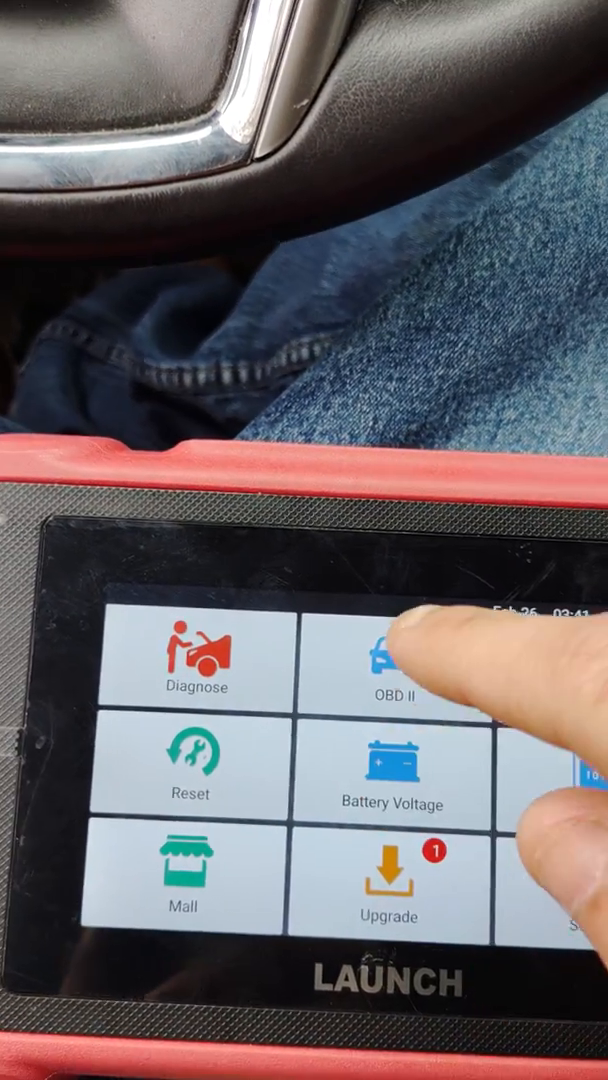
left_click(386, 665)
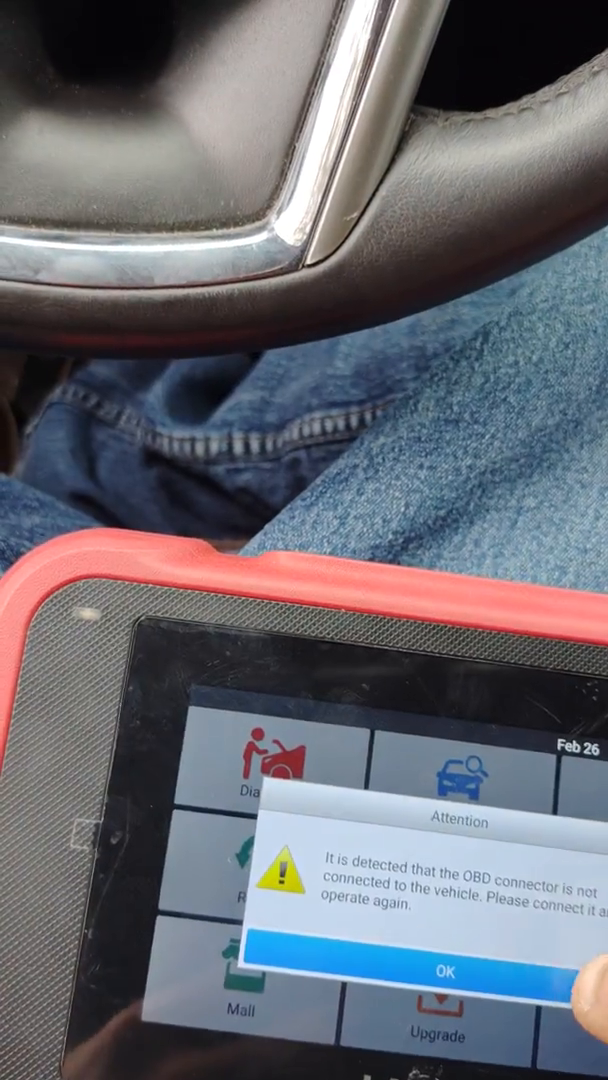
left_click(447, 972)
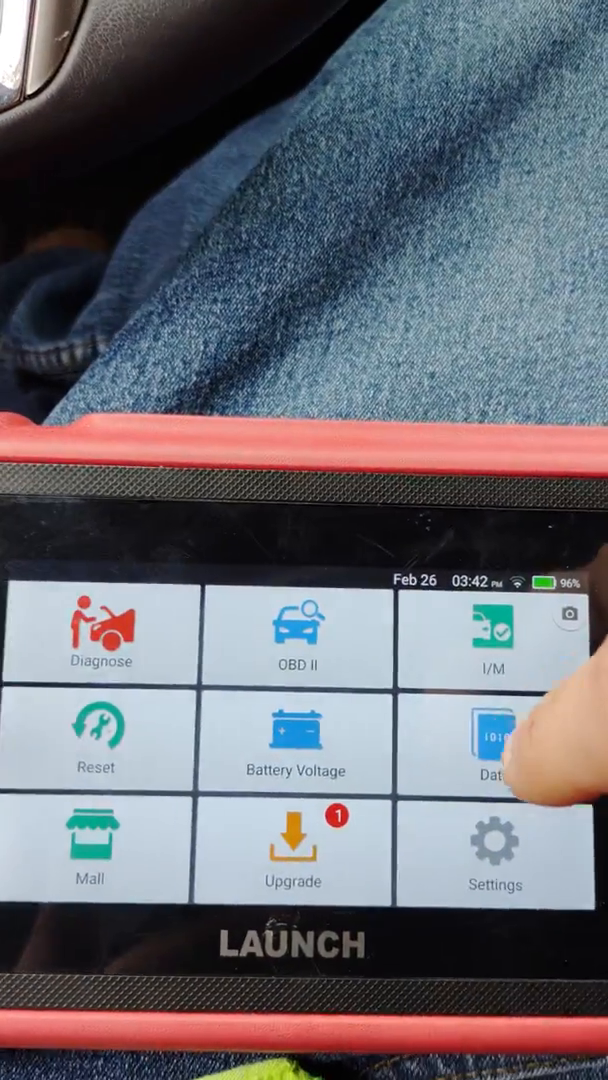
left_click(497, 745)
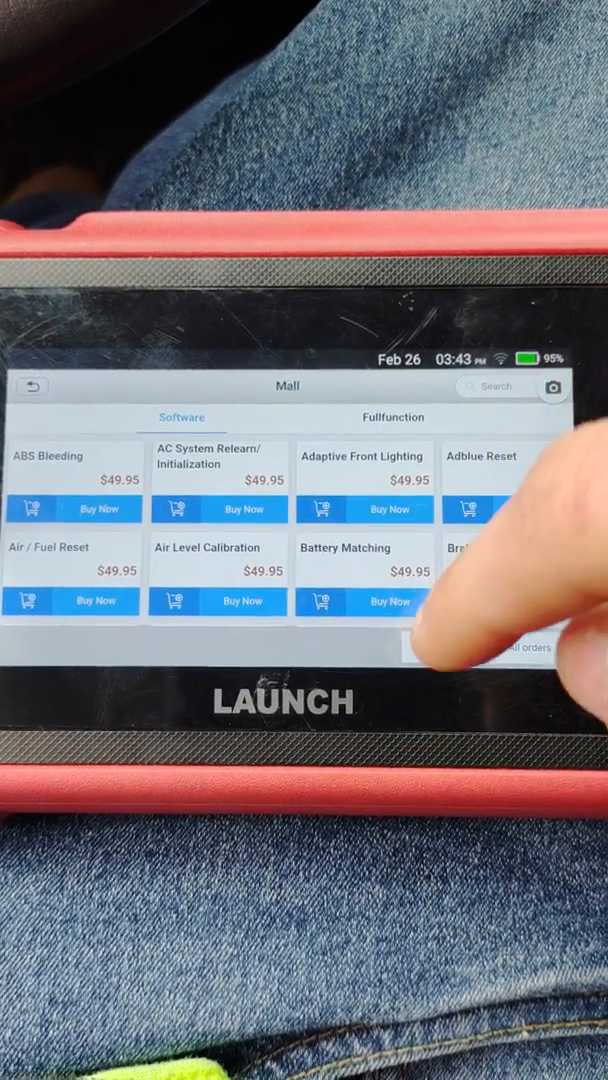
scroll("down", 3)
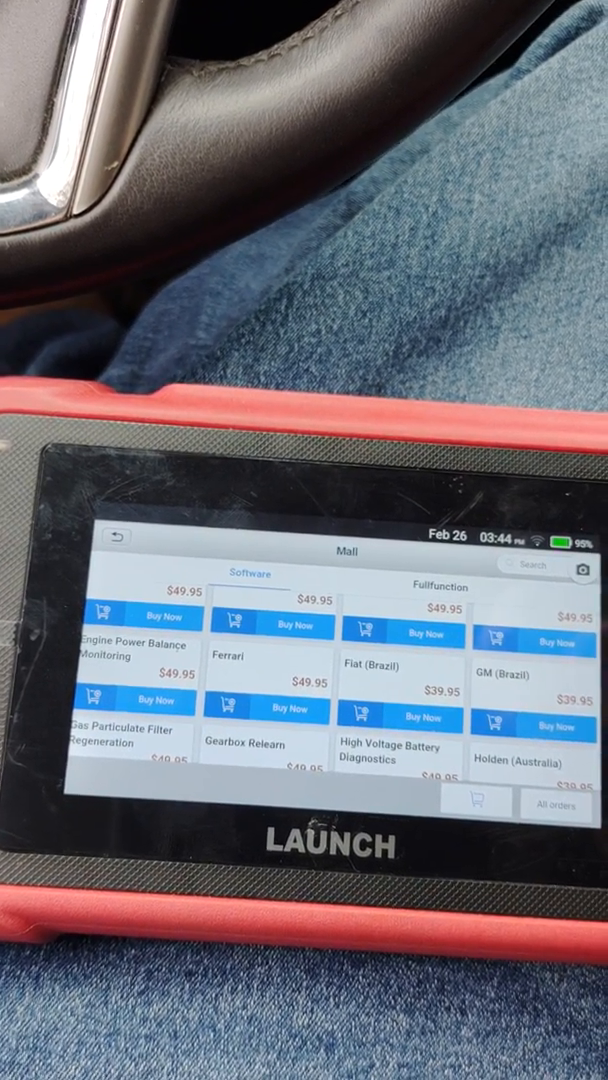
scroll("down", 3)
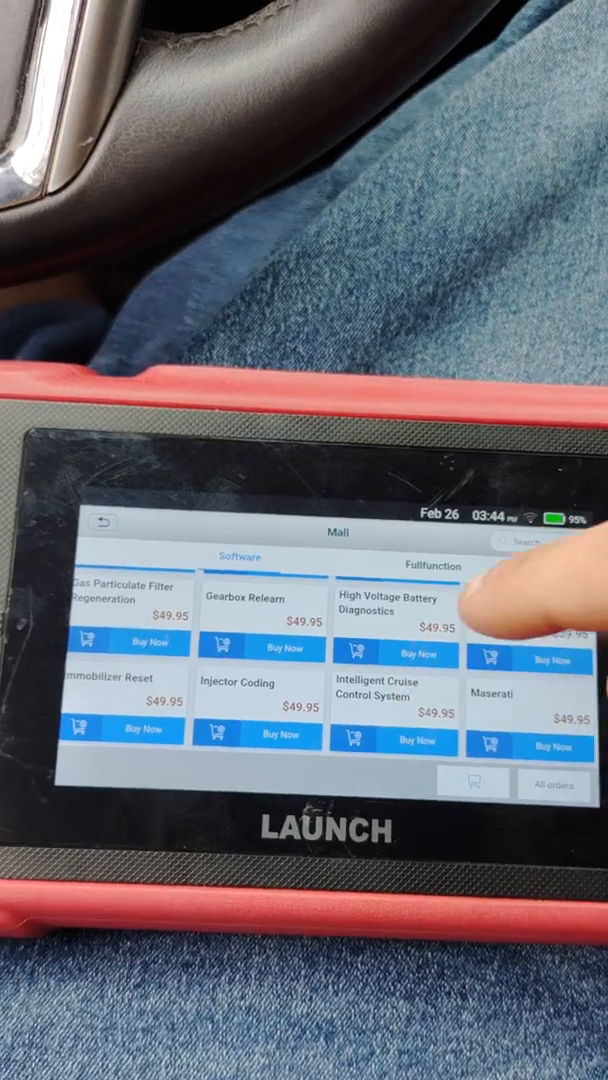
scroll("down", 3)
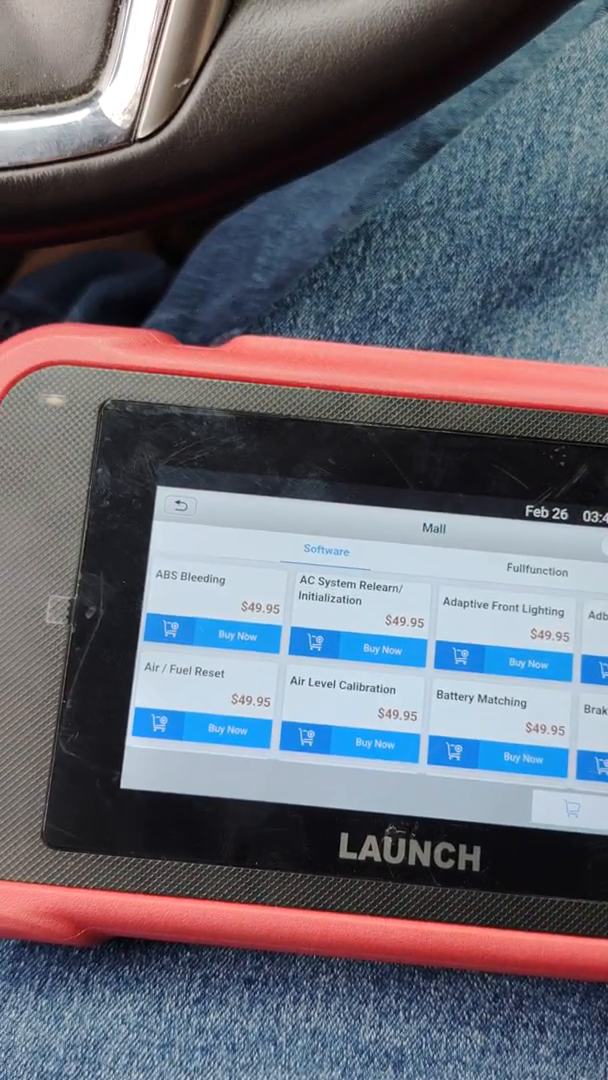
- Switch to the Fullfunction packages, scroll the vehicle makes and select the GM/Chevrolet/Cadillac/Buick package
left_click(537, 571)
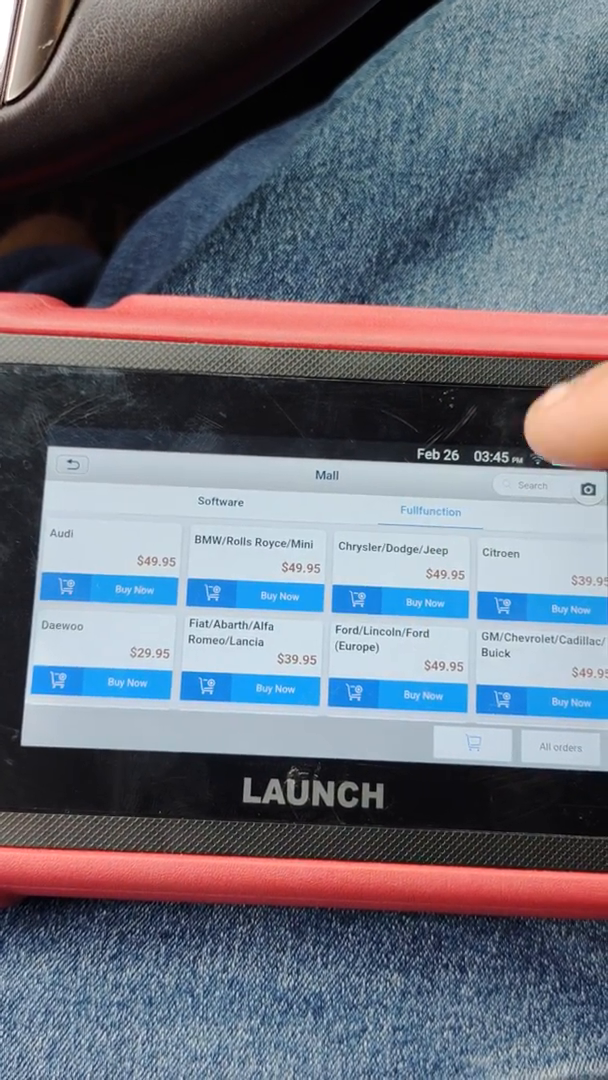
scroll("down", 3)
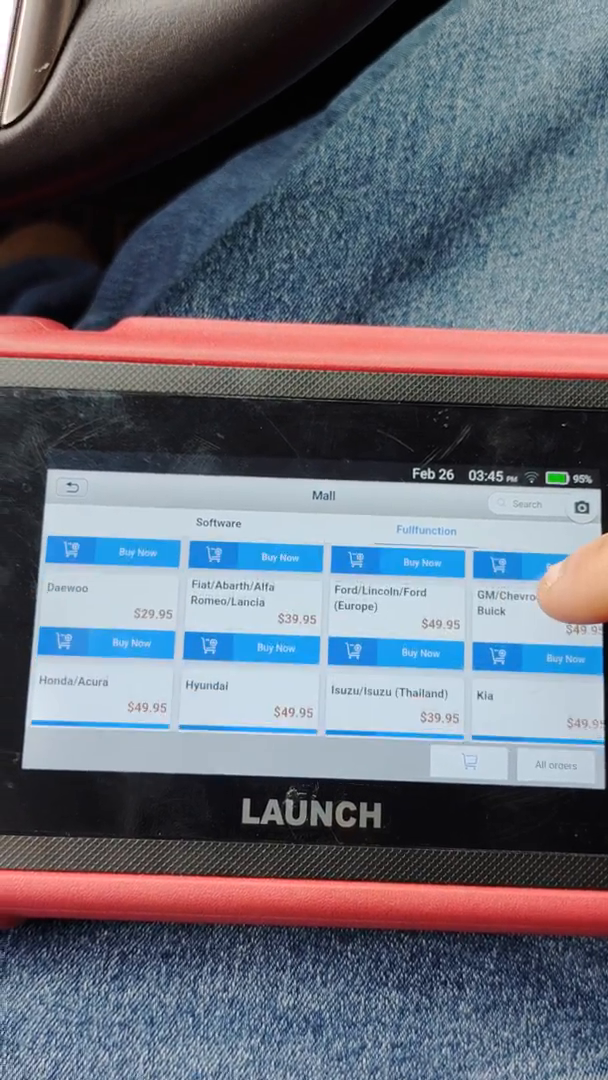
scroll("down", 3)
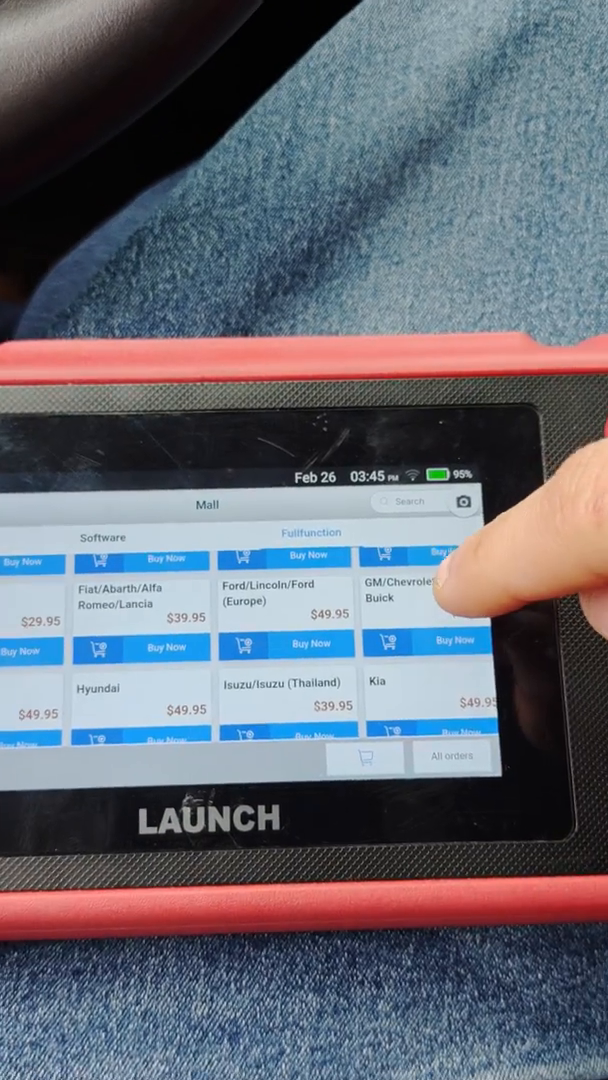
left_click(410, 595)
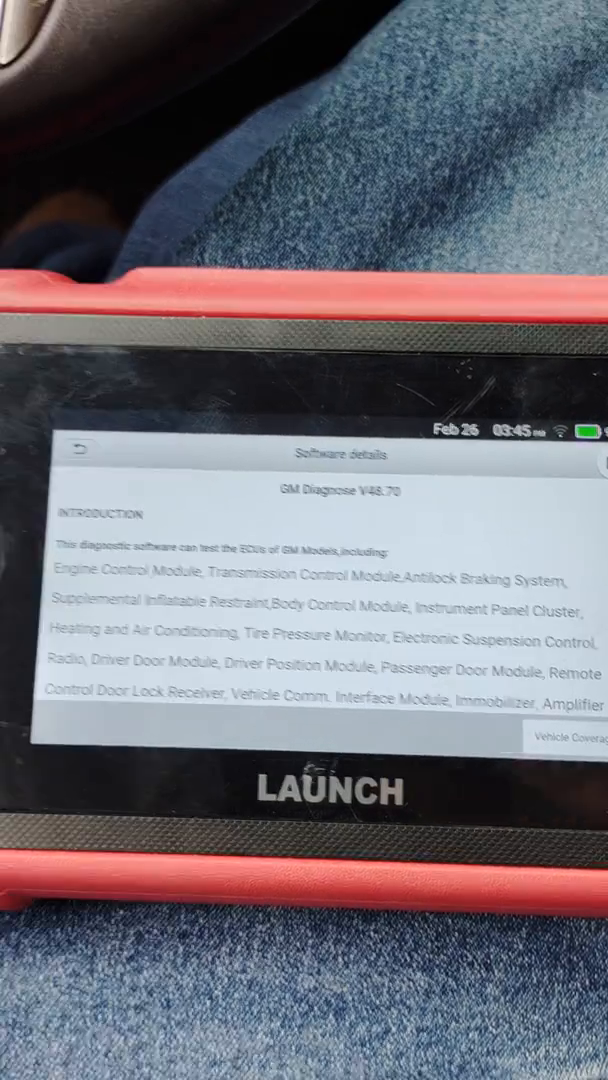
- Scroll through the GM Diagnose V46.70 module list on the Software details page
scroll("down", 3)
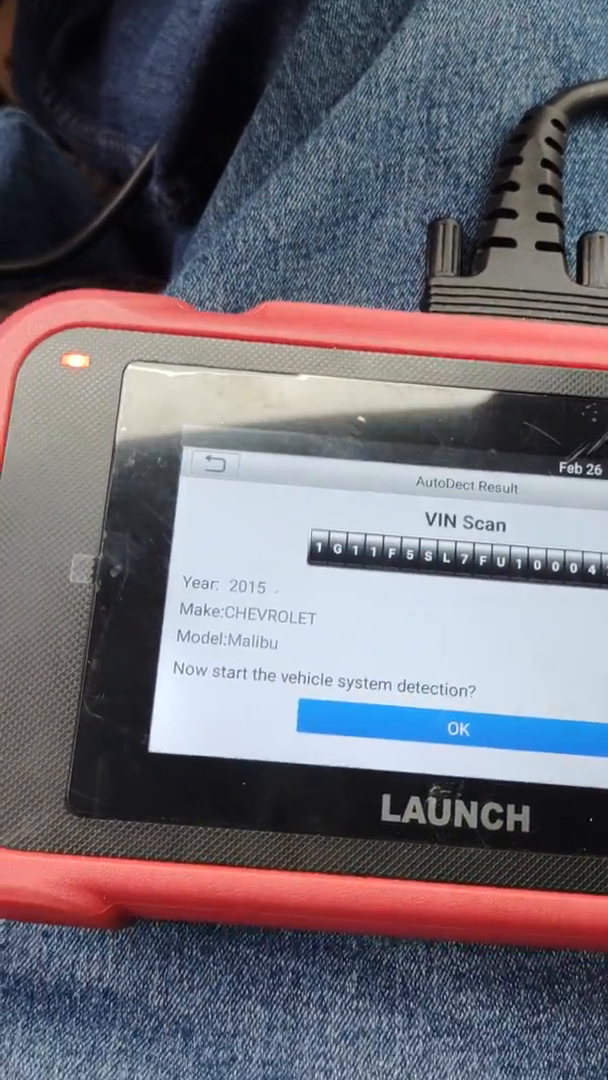
- Acknowledge the VIN scan result identifying a 2015 Chevrolet Malibu
left_click(454, 729)
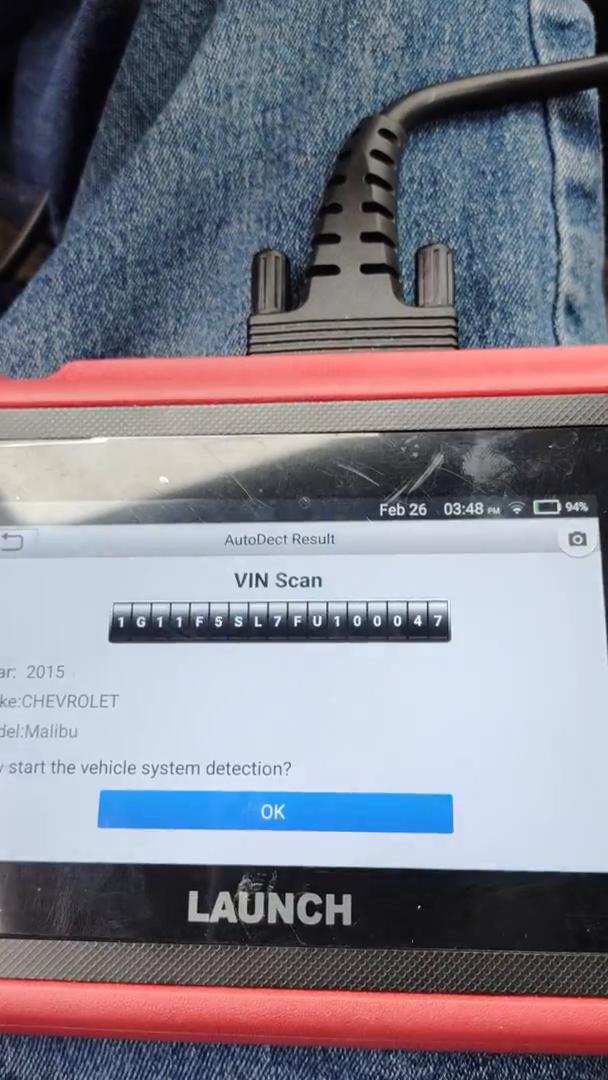
- Start system detection on the Malibu and scroll through the Basic Diagnosis Report
left_click(271, 811)
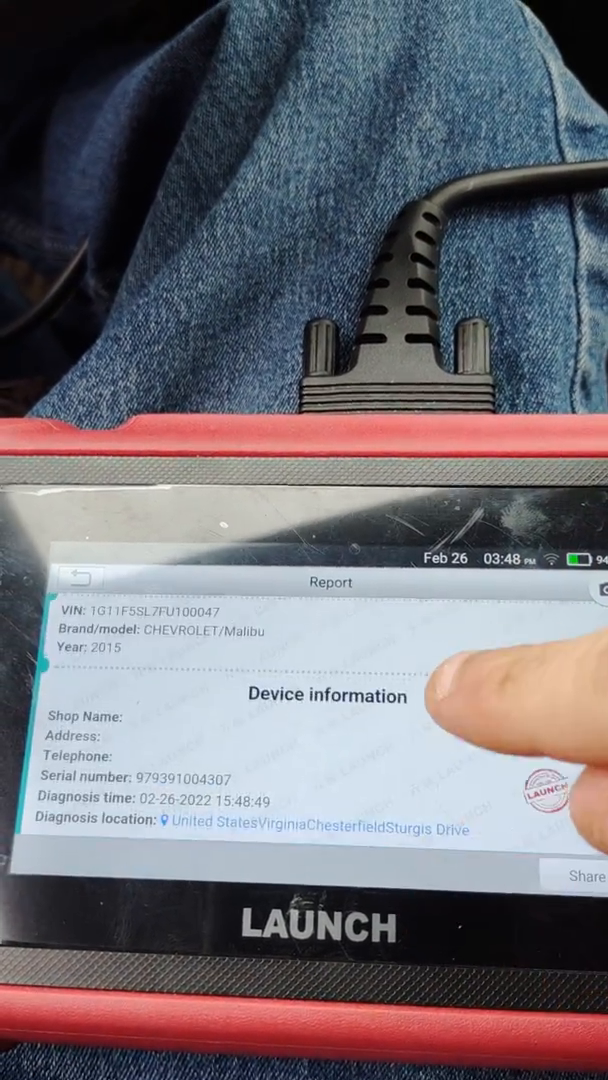
scroll("down", 3)
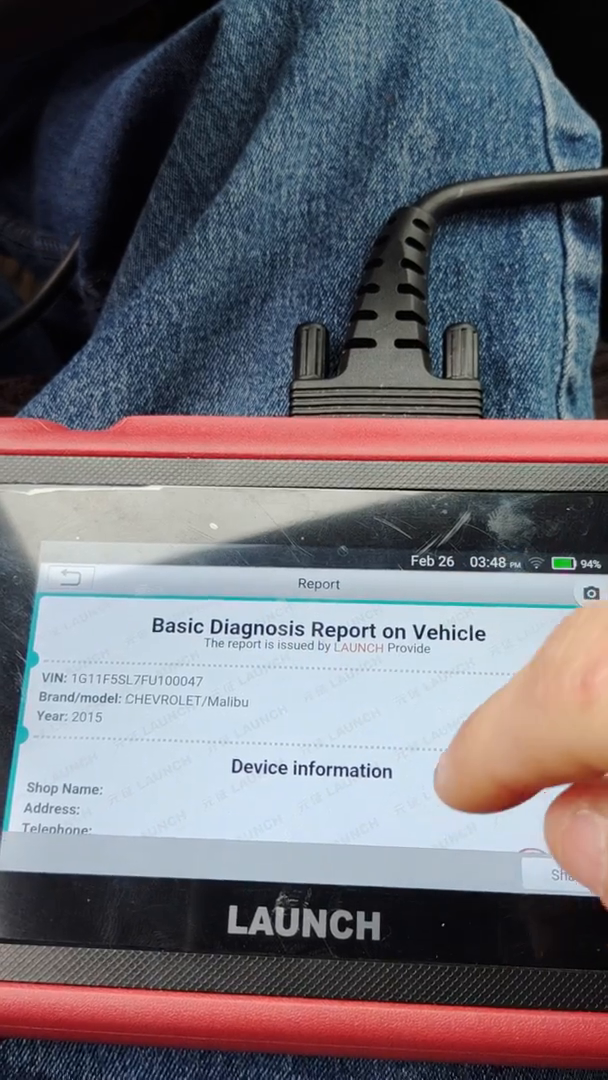
scroll("down", 3)
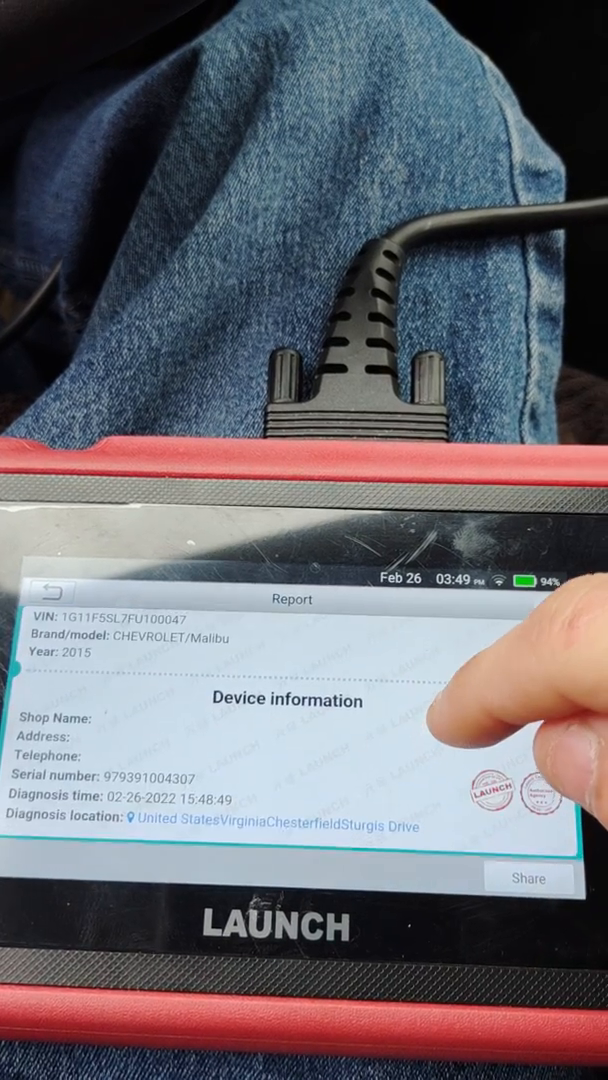
scroll("down", 3)
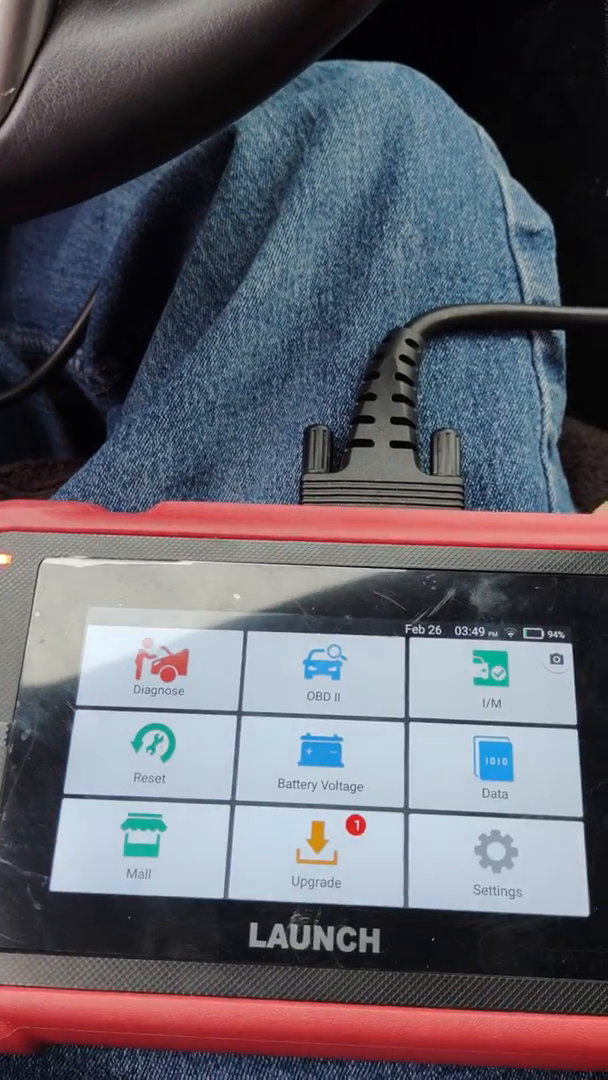
- Start Diagnose on the connected vehicle toward the brake control module's data stream
left_click(321, 782)
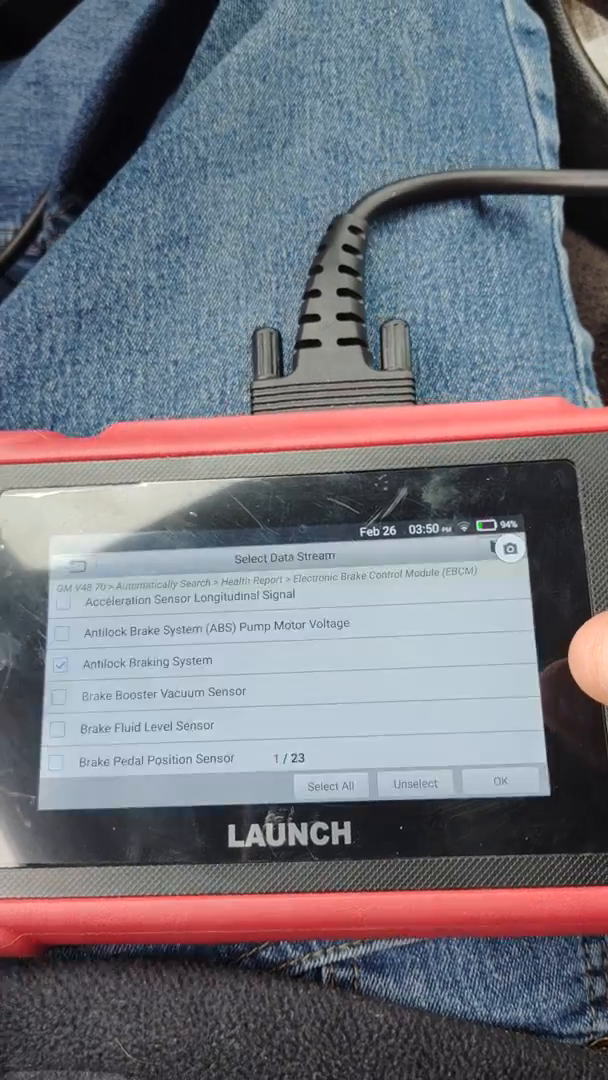
- Scroll through the brake module's Select Data Stream list before heading to Upgrade
left_click(500, 781)
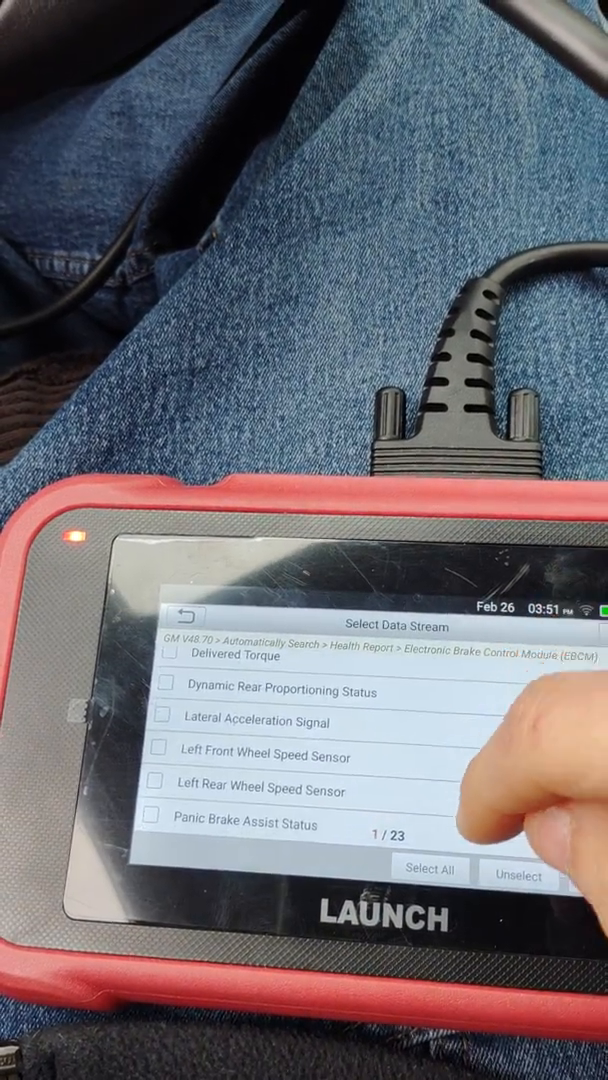
scroll("down", 3)
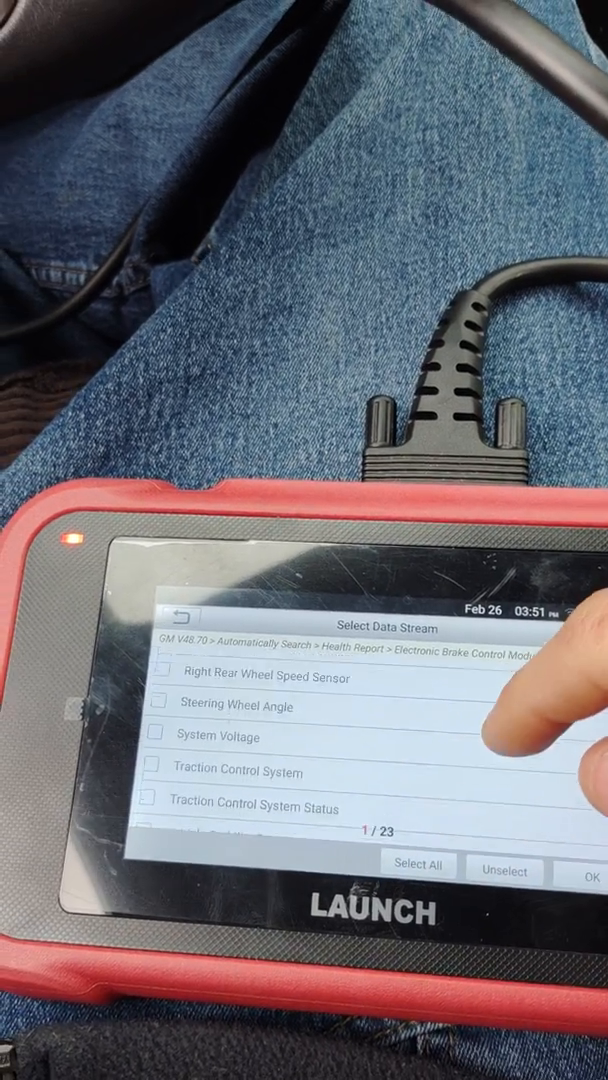
scroll("down", 3)
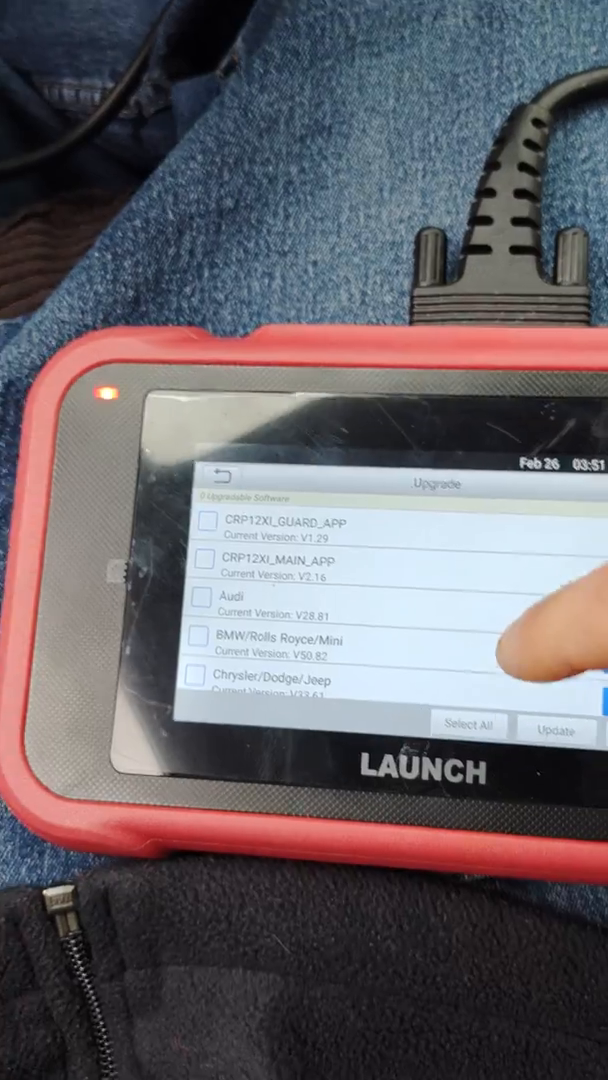
- Scroll the Upgrade software list, return home and power the scanner off
scroll("down", 3)
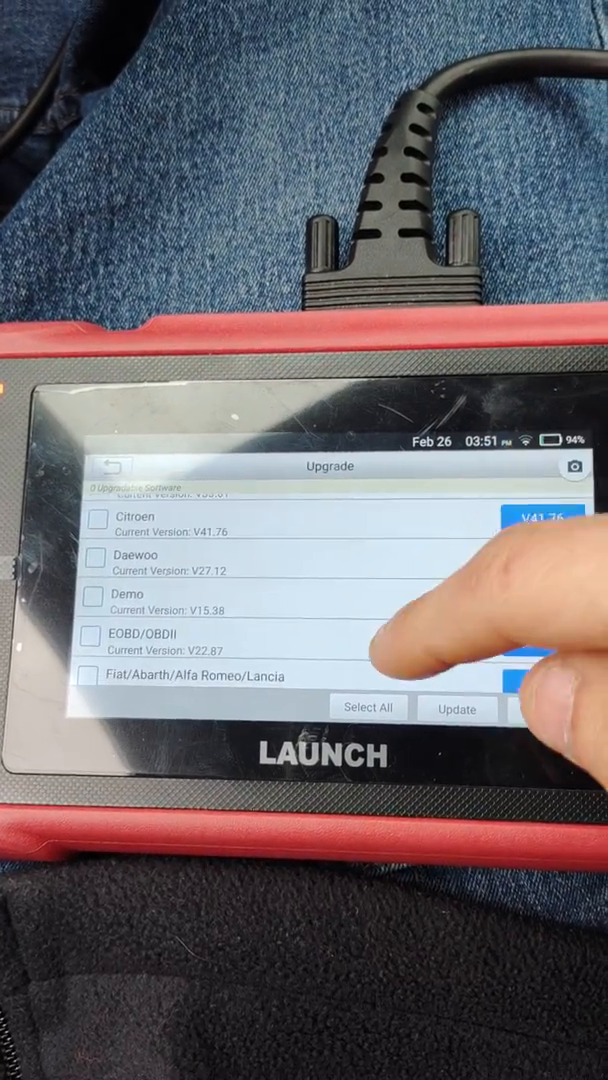
scroll("down", 3)
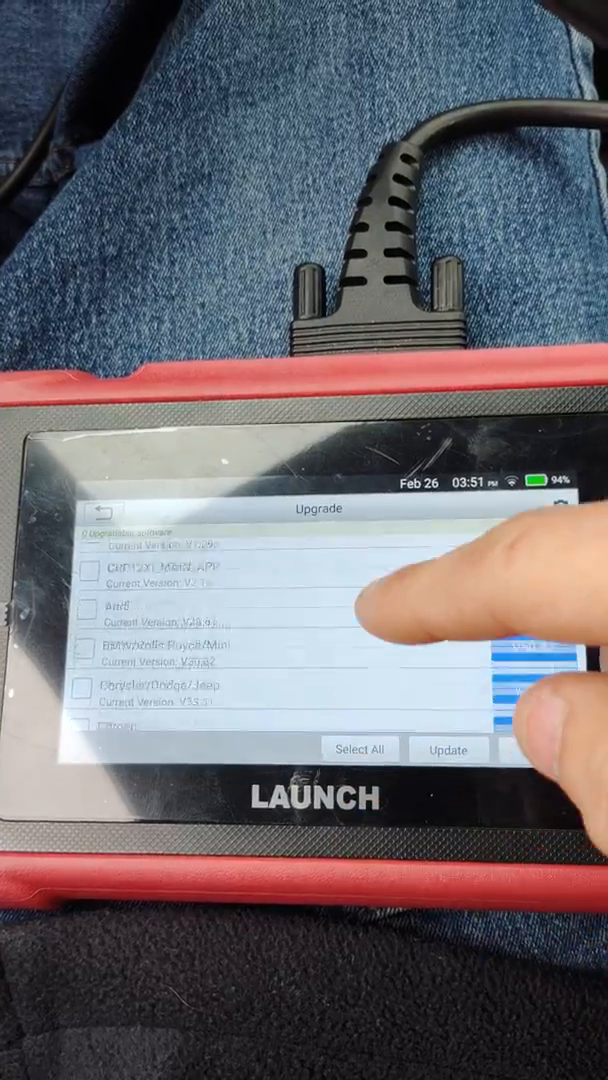
left_click(448, 750)
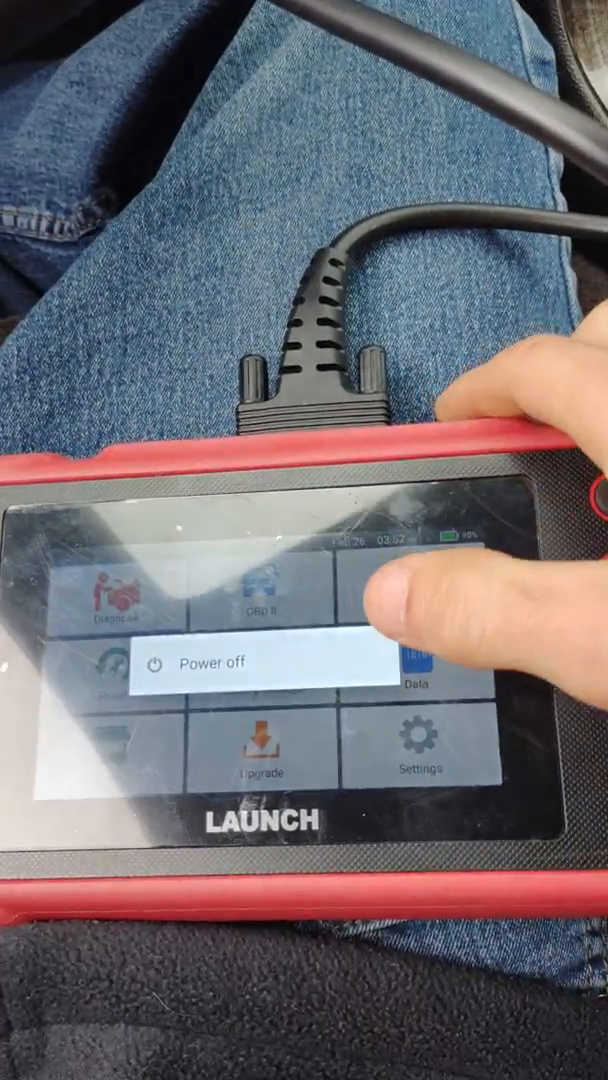
left_click(207, 662)
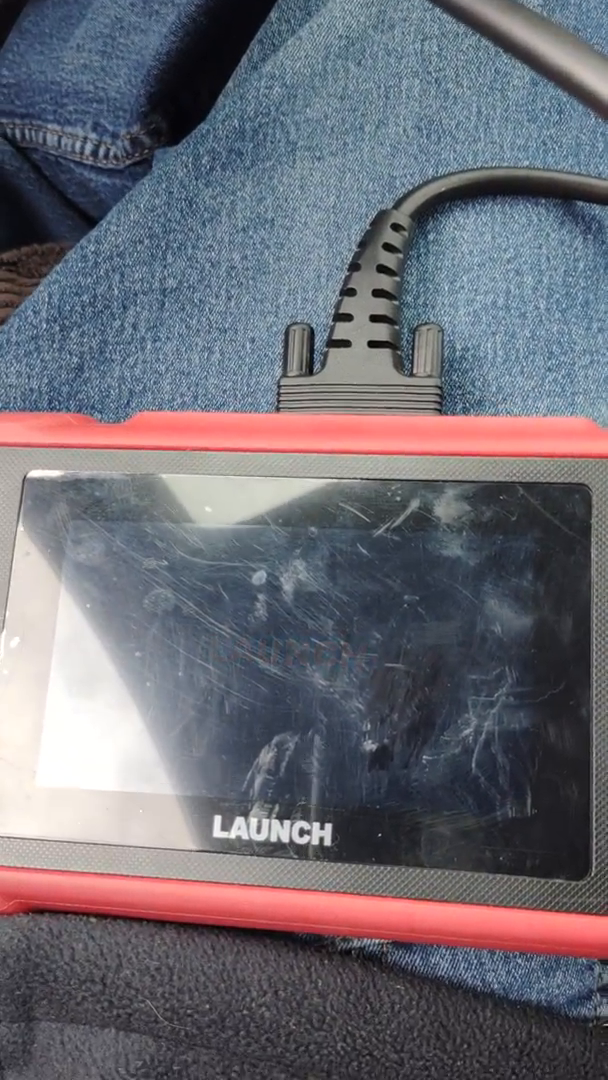